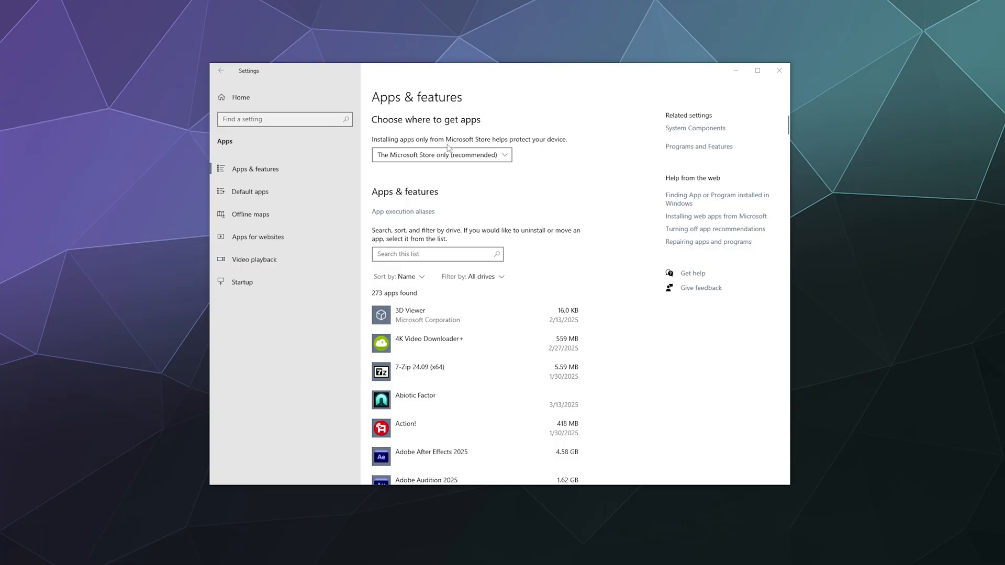
{"action": "mouse_move", "coordinate": [555, 151]}
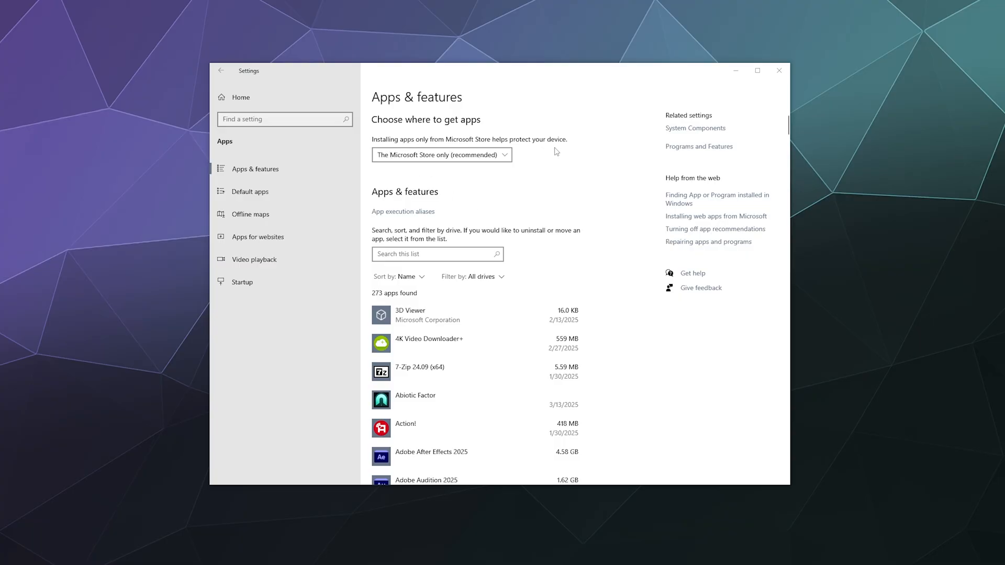
Step: Set 'Choose where to get apps' to Anywhere in Apps & features
{"action": "left_click", "coordinate": [441, 155]}
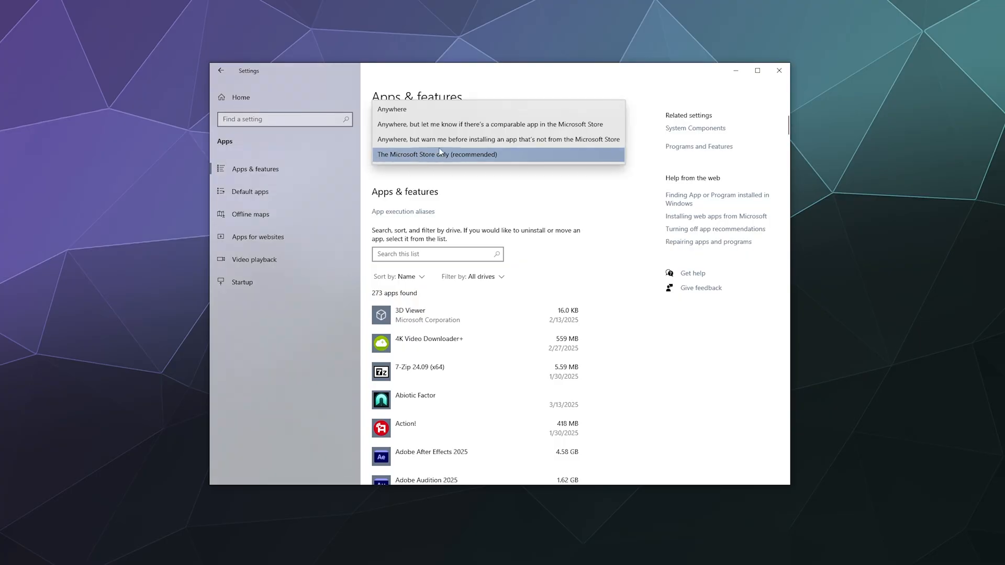
{"action": "left_click", "coordinate": [392, 109]}
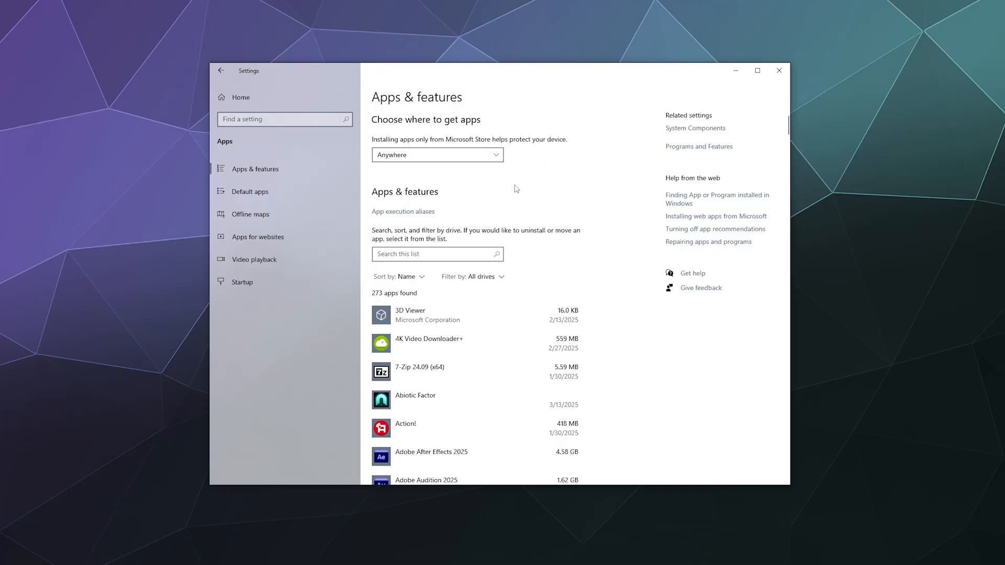
{"action": "mouse_move", "coordinate": [618, 163]}
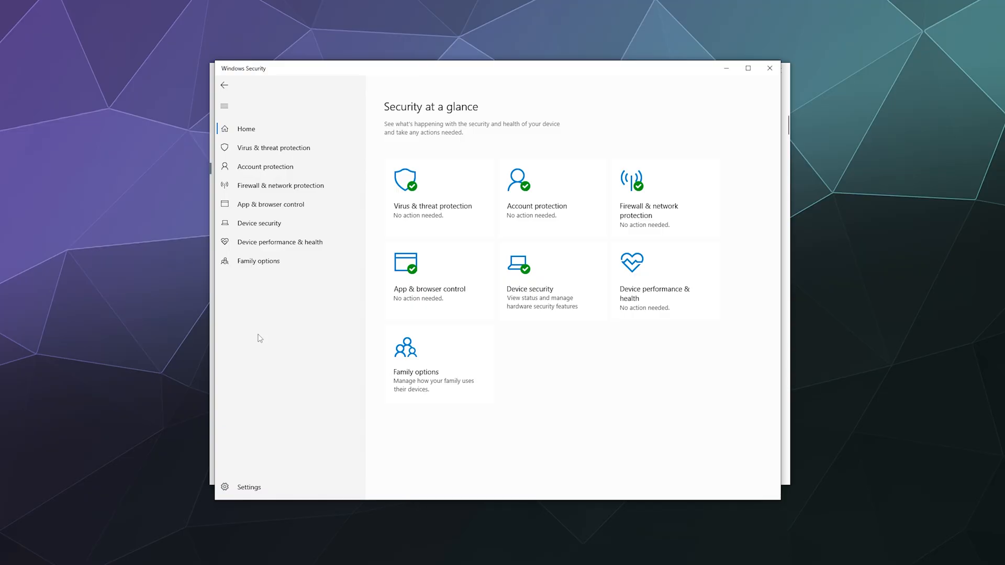
{"action": "mouse_move", "coordinate": [270, 207]}
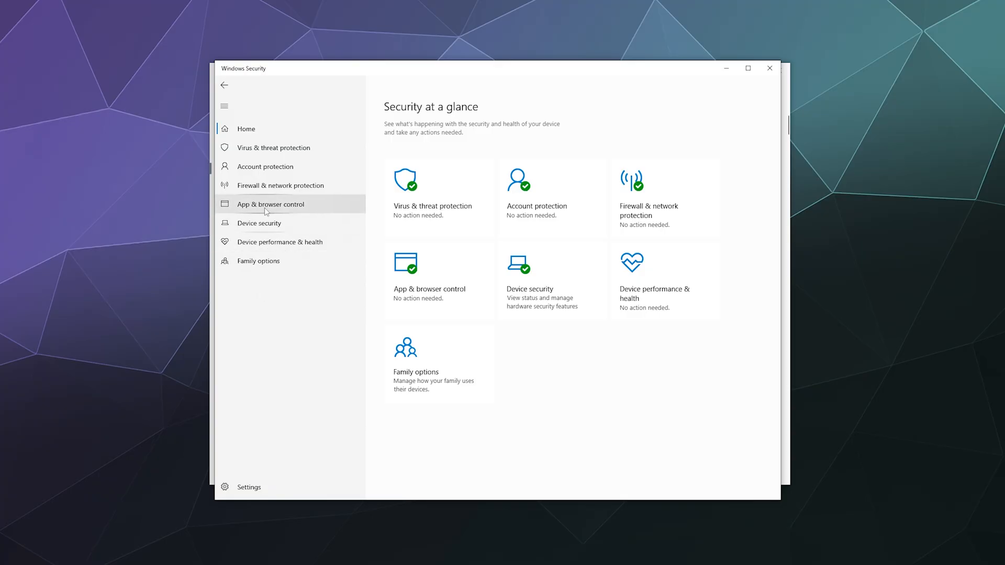
Step: Go to the App & browser control page in Windows Security
{"action": "left_click", "coordinate": [270, 204]}
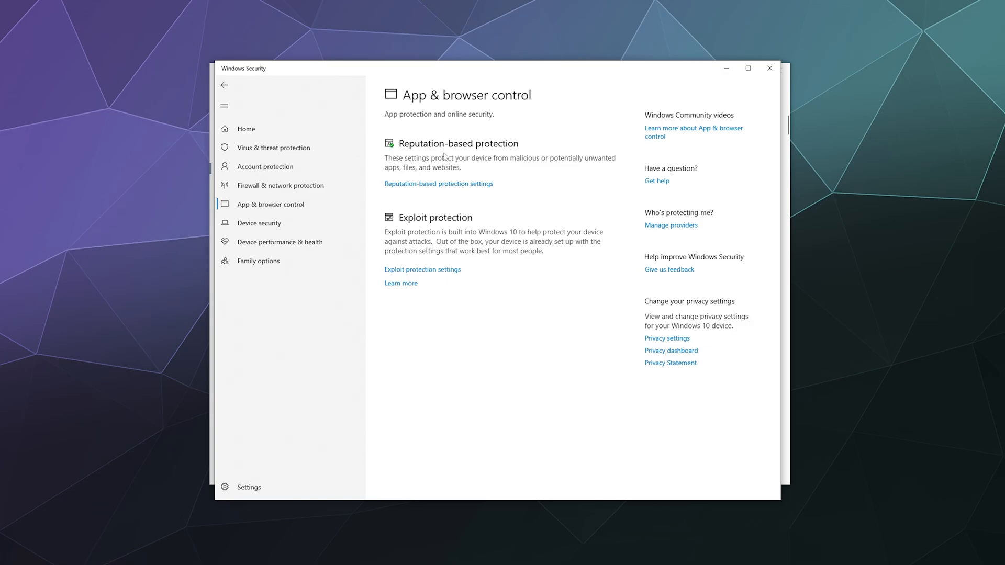
Step: In Reputation-based protection, switch Check apps and files and SmartScreen for Microsoft Edge to Off
{"action": "left_click", "coordinate": [439, 184]}
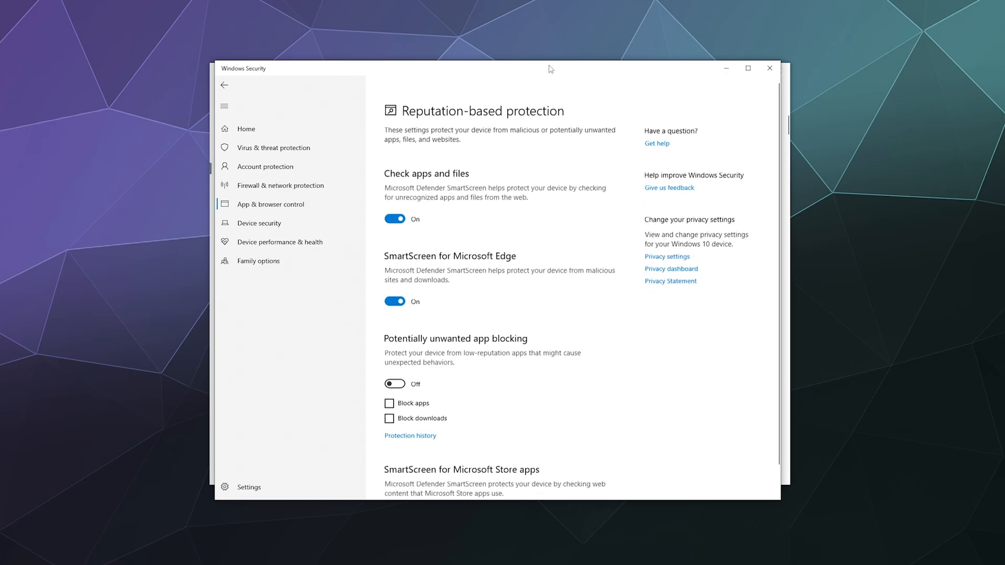
{"action": "scroll", "scroll_direction": "down", "scroll_amount": 3}
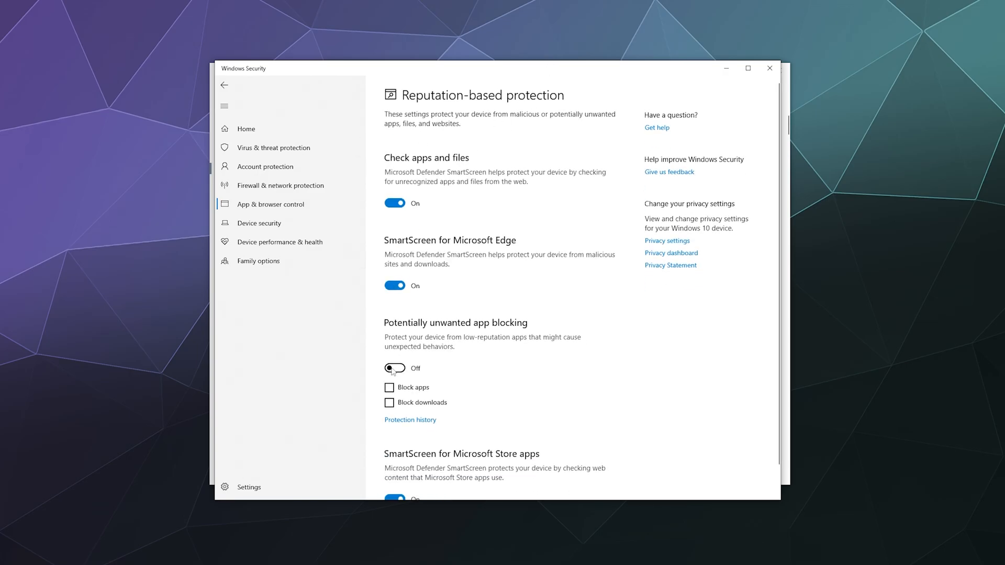
{"action": "mouse_move", "coordinate": [422, 150]}
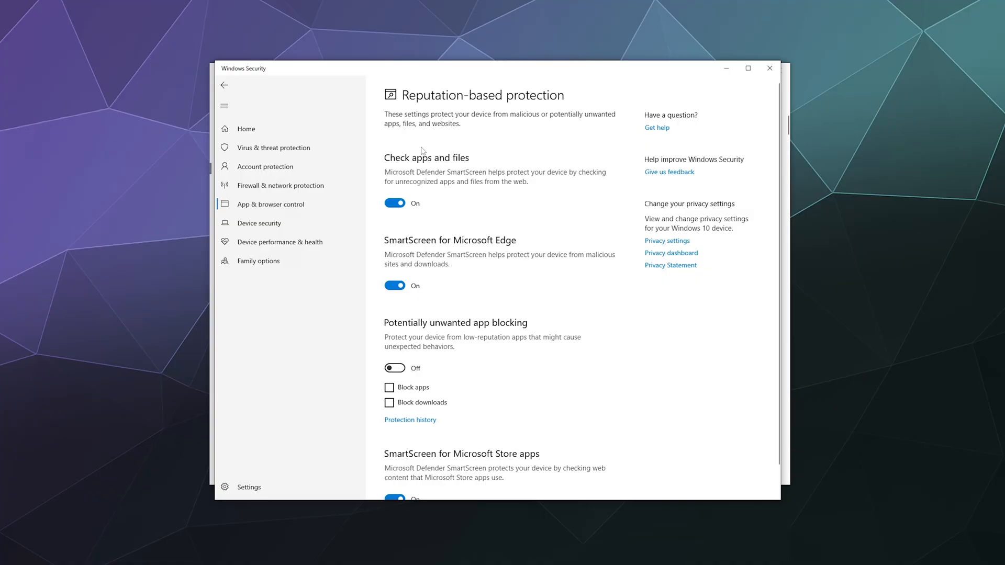
{"action": "left_click", "coordinate": [395, 203]}
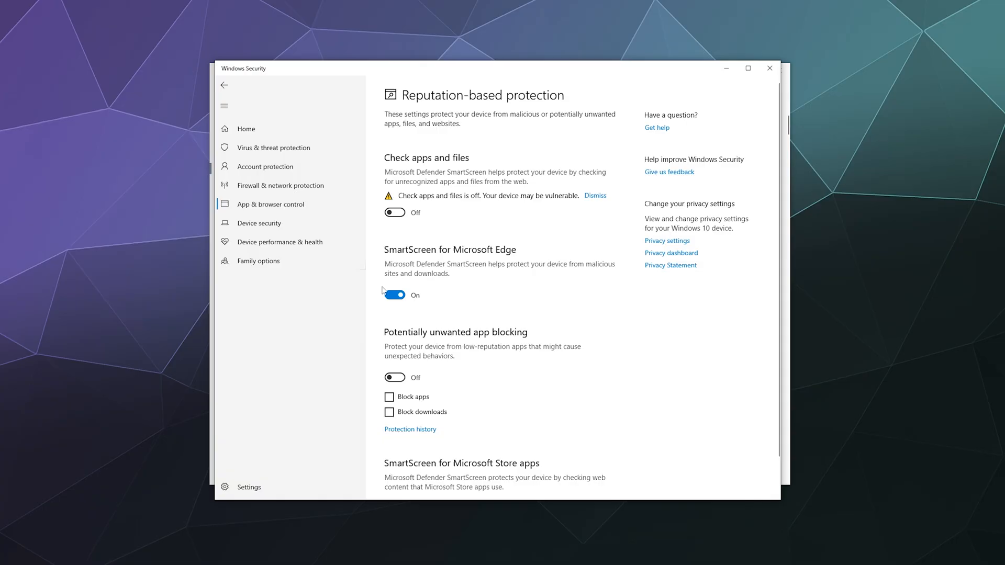
{"action": "left_click", "coordinate": [395, 295]}
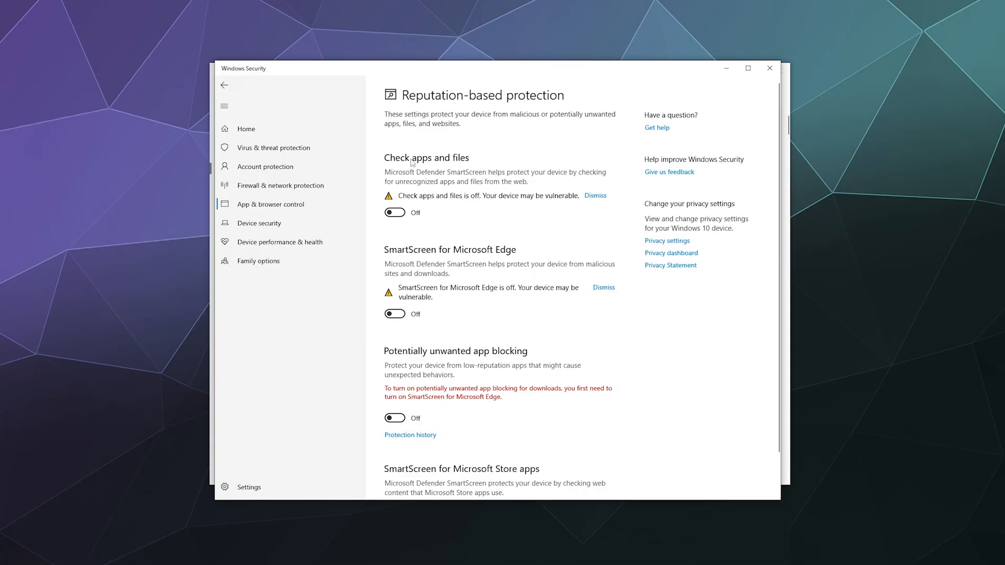
{"action": "mouse_move", "coordinate": [682, 378]}
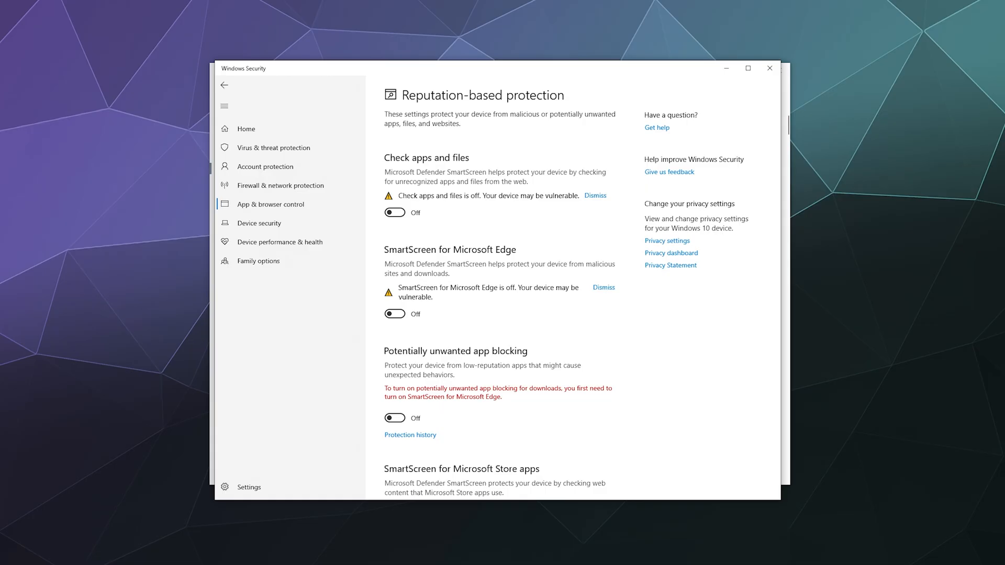
{"action": "mouse_move", "coordinate": [690, 545]}
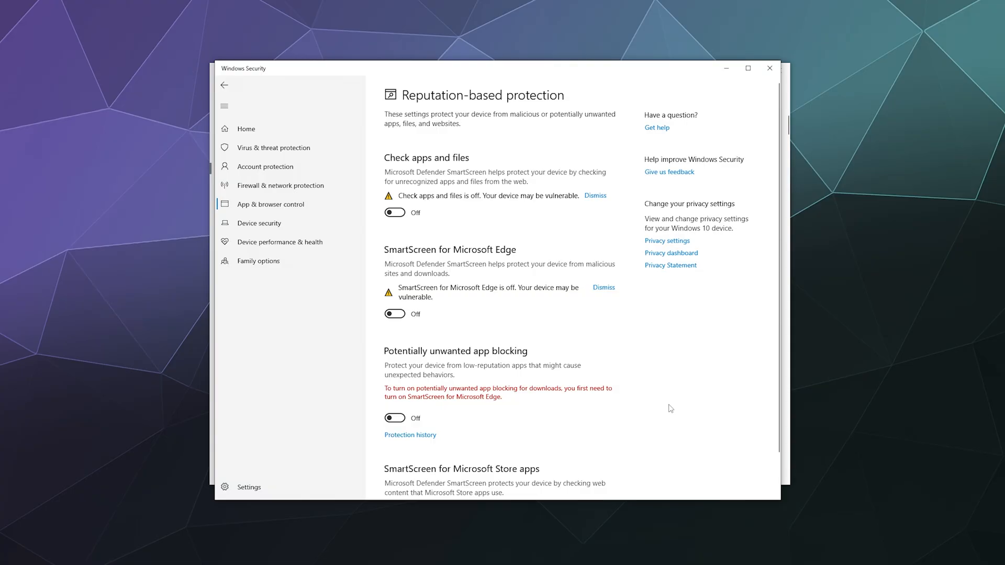
{"action": "mouse_move", "coordinate": [669, 403]}
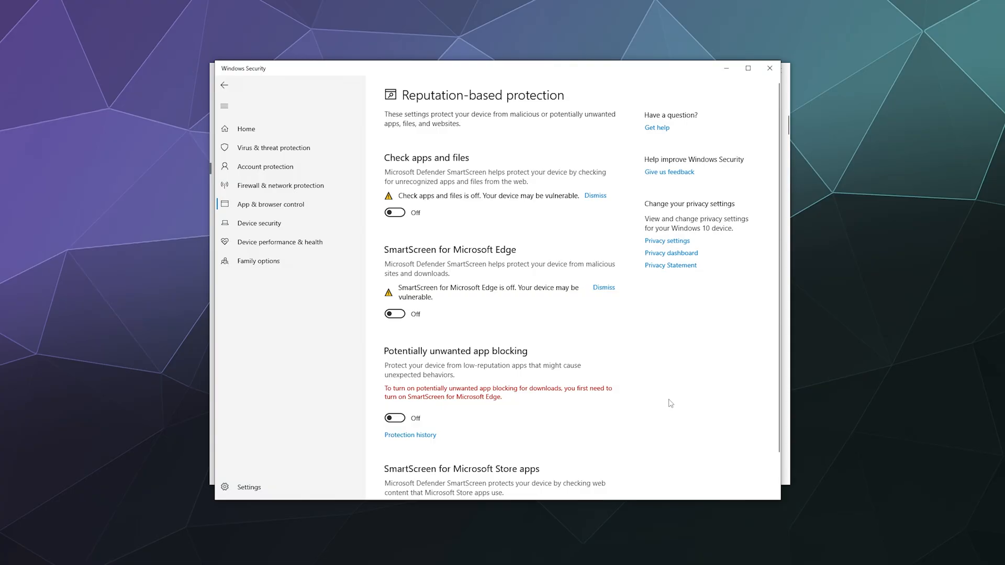